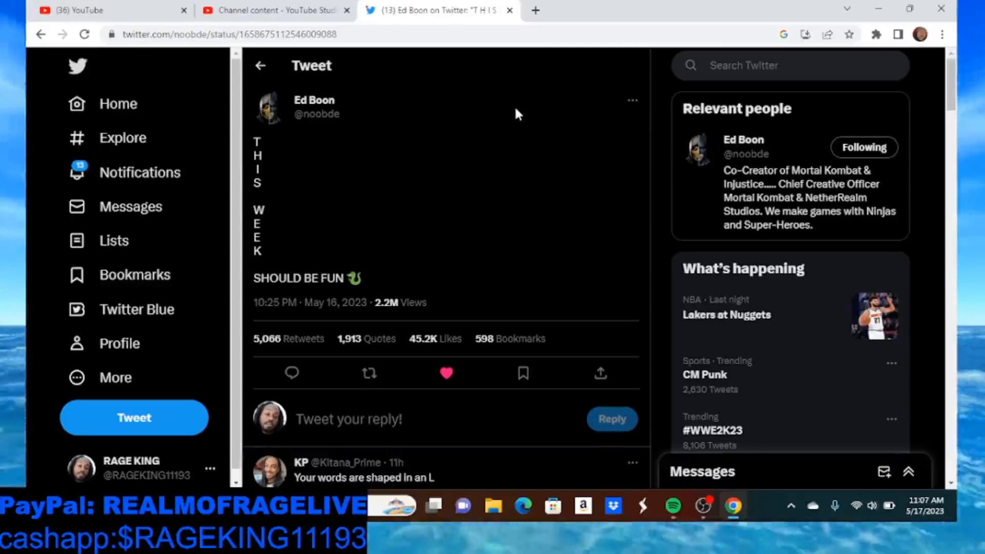
mouse_move(342, 276)
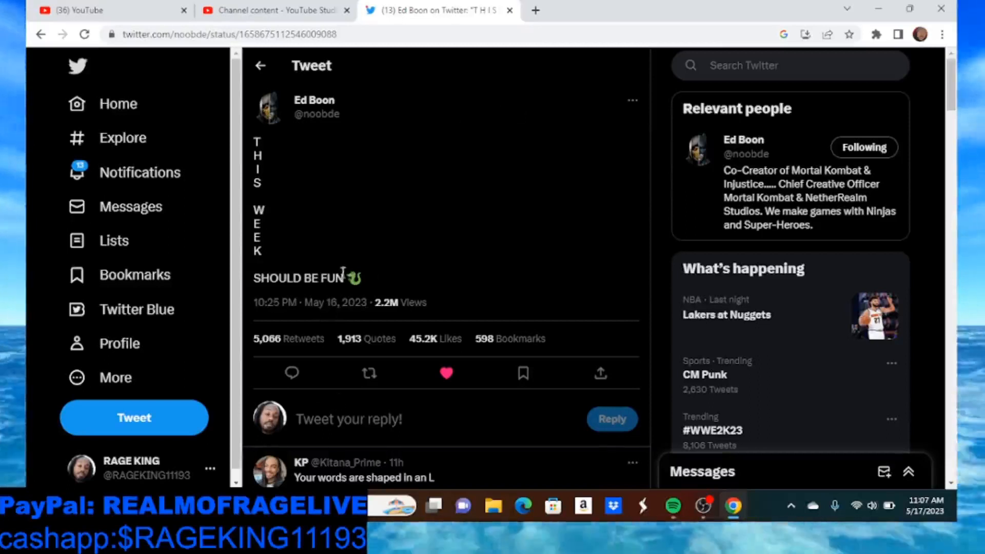